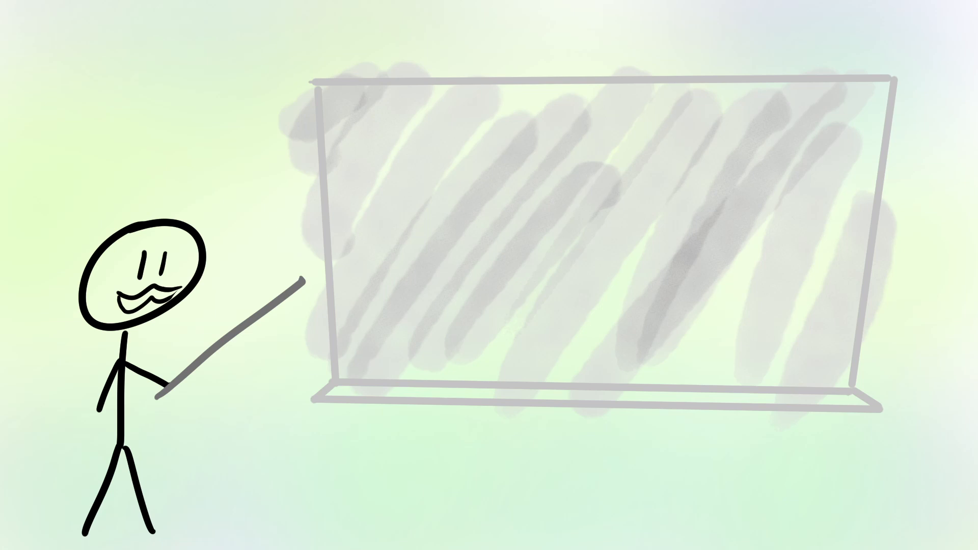
pyautogui.write('Air Pressure')
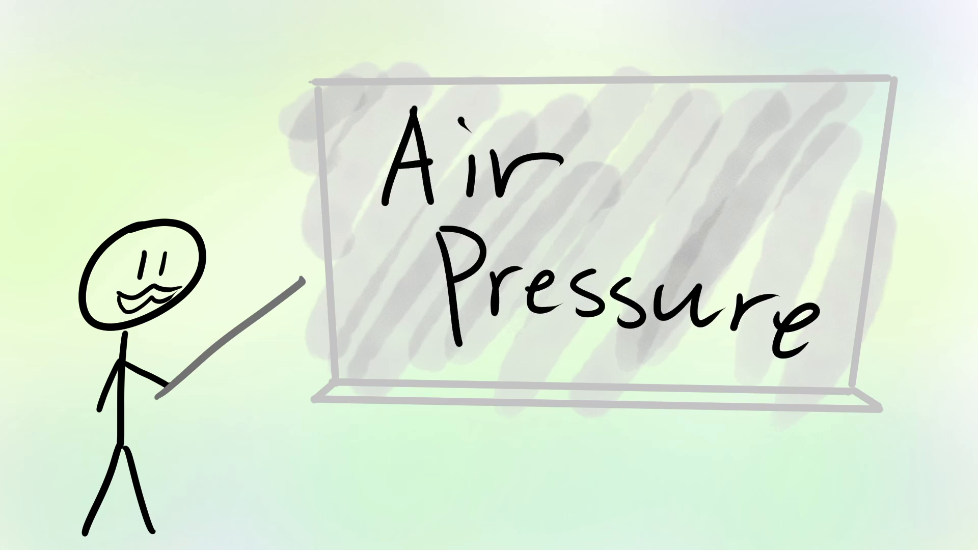